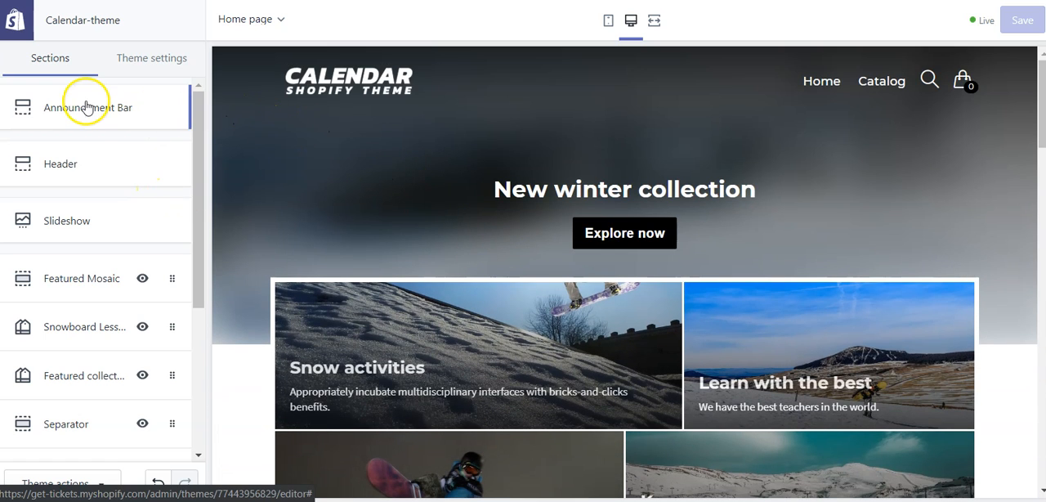
{"action": "mouse_move", "coordinate": [88, 108]}
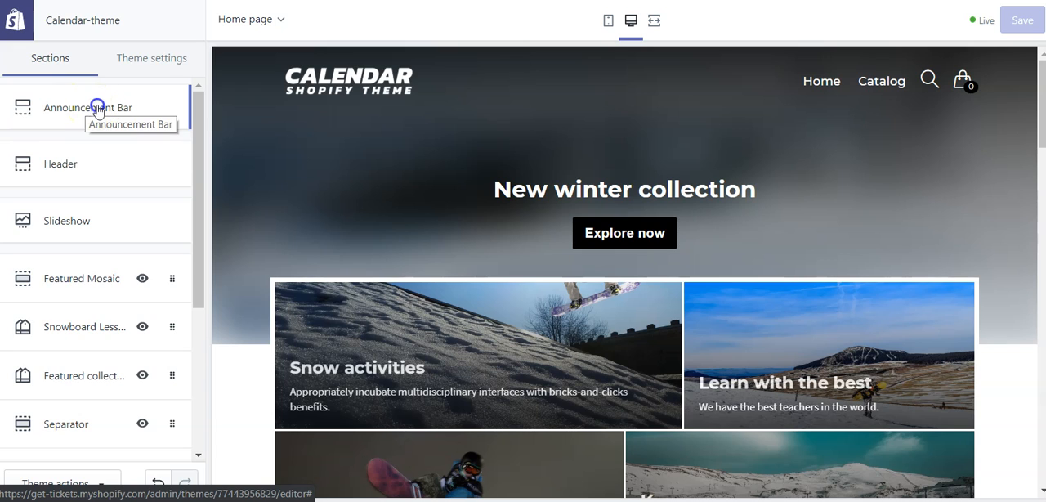
Step: Open the Announcement Bar section settings from the Sections list
{"action": "left_click", "coordinate": [88, 108]}
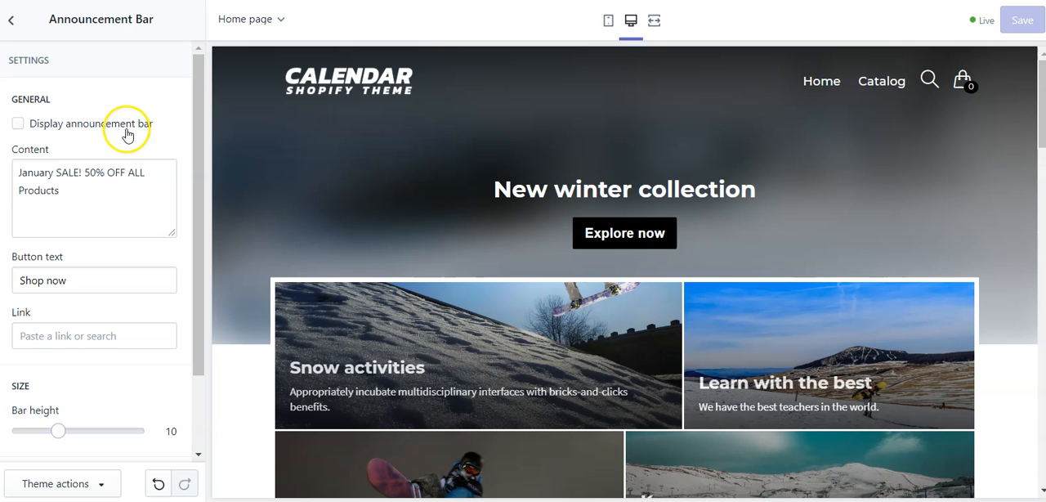
Step: Enable 'Display announcement bar' so the January sale banner shows above the preview
{"action": "left_click", "coordinate": [16, 124]}
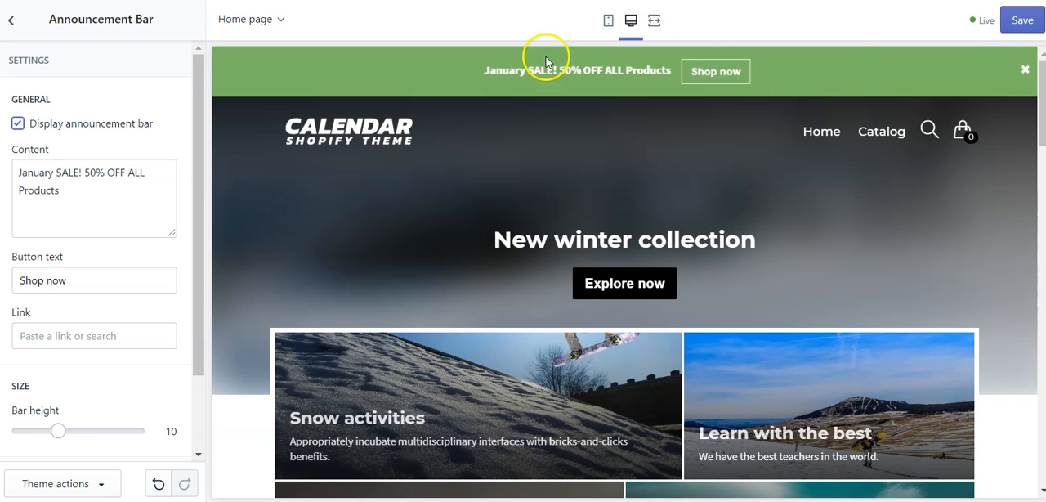
{"action": "mouse_move", "coordinate": [497, 124]}
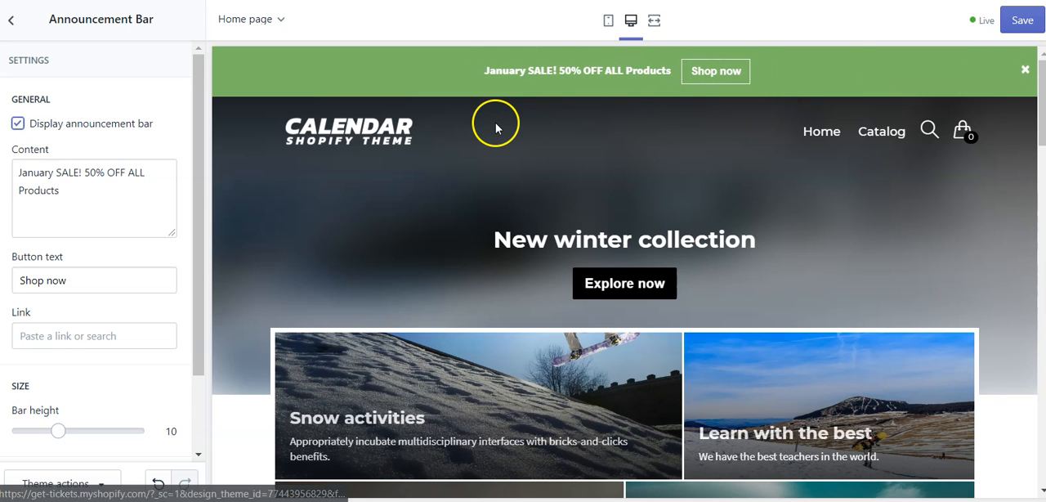
{"action": "mouse_move", "coordinate": [493, 129]}
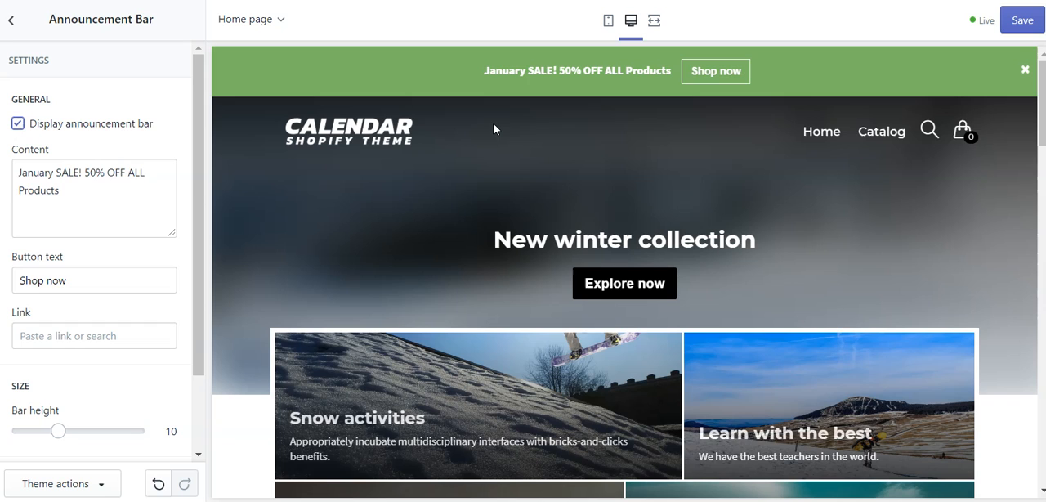
Step: Replace the announcement message with 'Browse our new snowboard lessons!'
{"action": "double_click", "coordinate": [38, 190]}
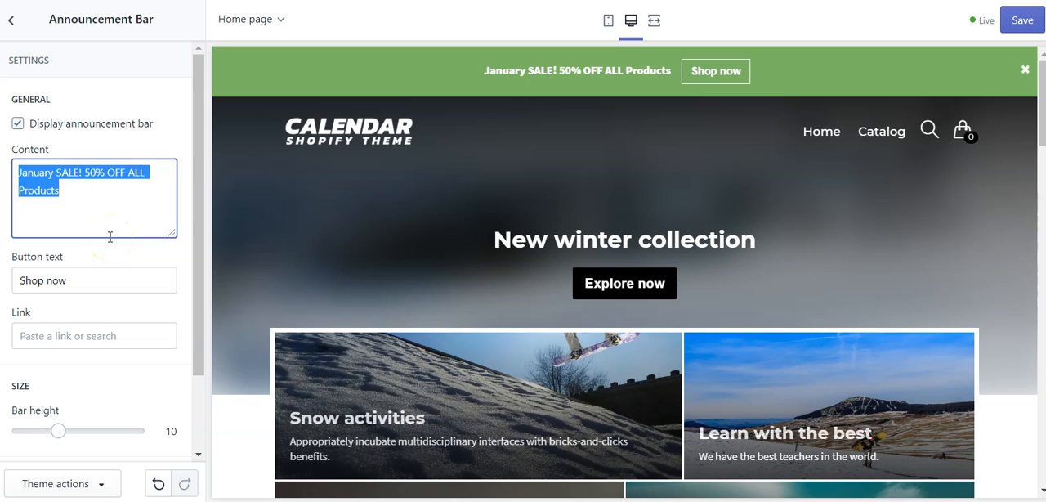
{"action": "type", "text": "Browse"}
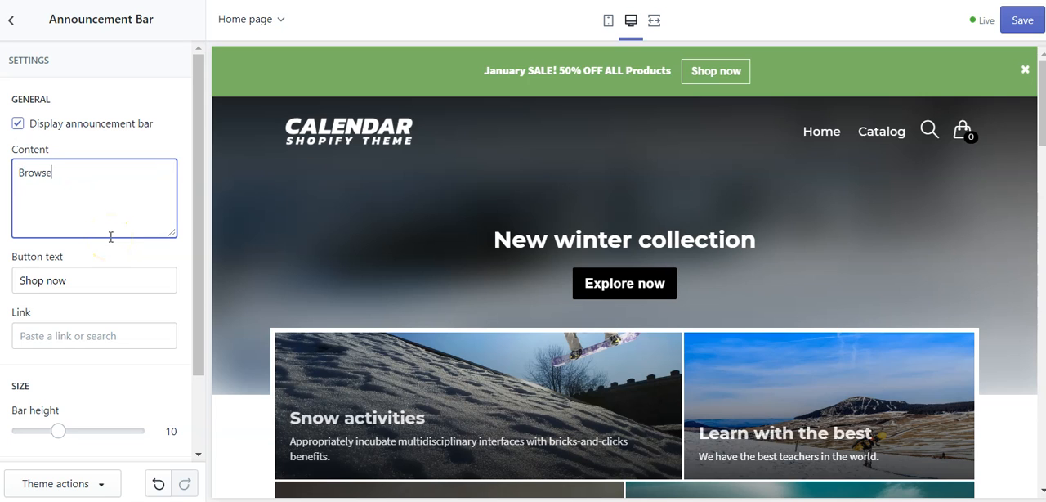
{"action": "type", "text": "our new"}
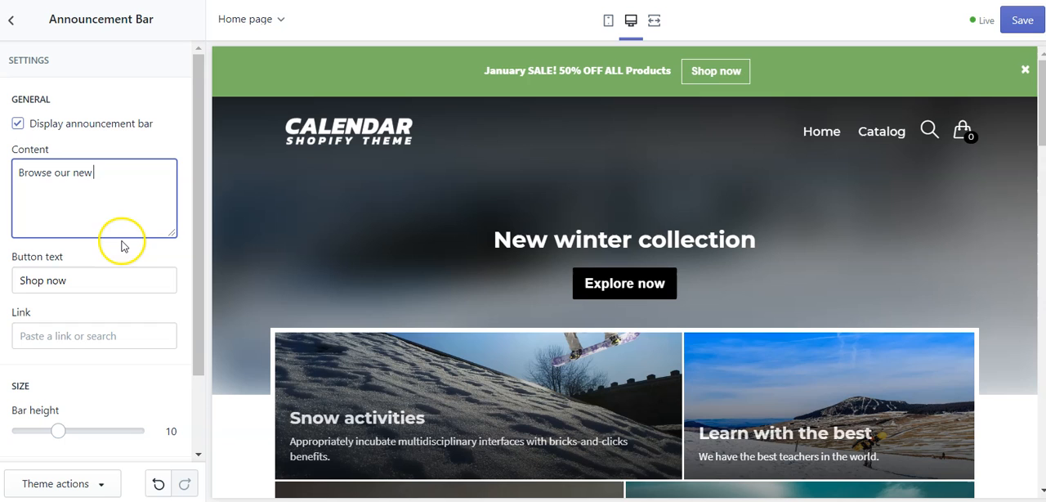
{"action": "type", "text": "snowboard le"}
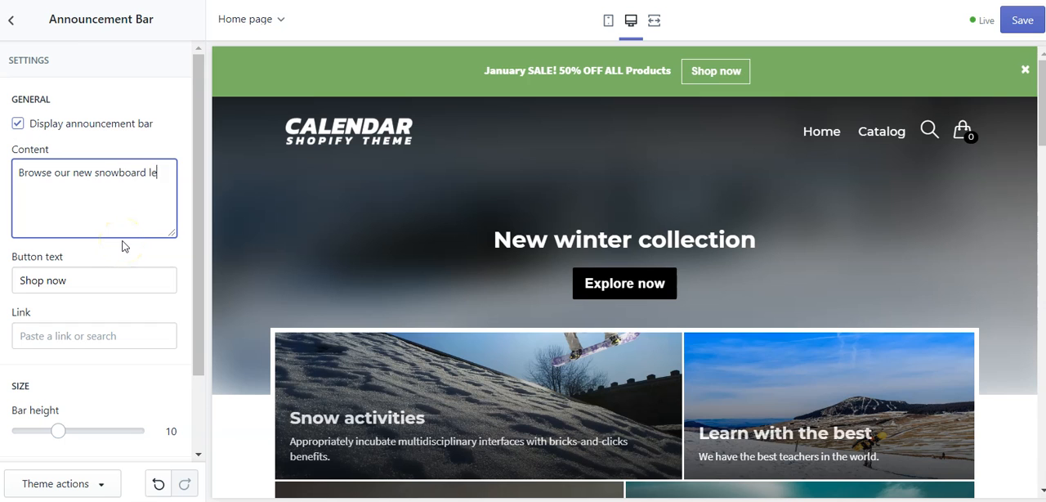
{"action": "type", "text": "ssons!"}
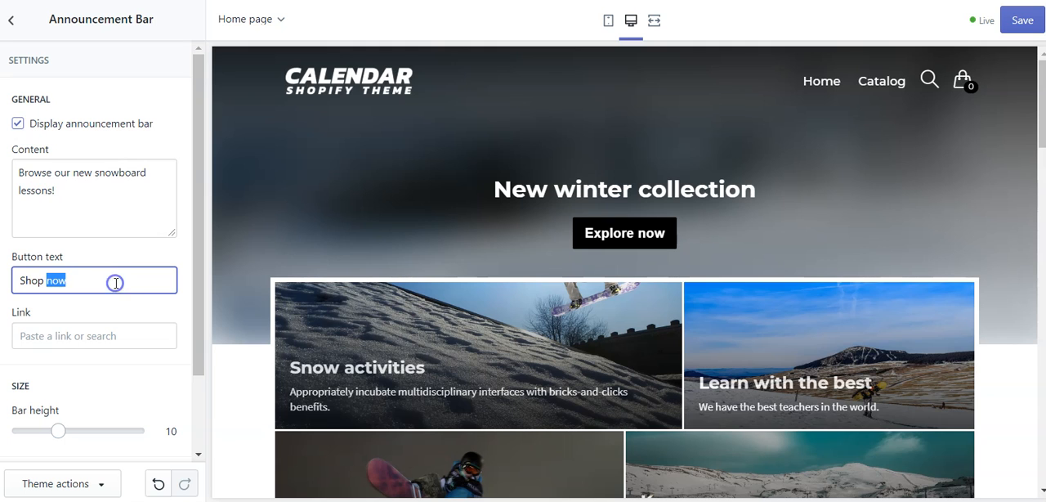
Step: Set the button text to 'Get started' and link it to Products > All Products
{"action": "type", "text": "c"}
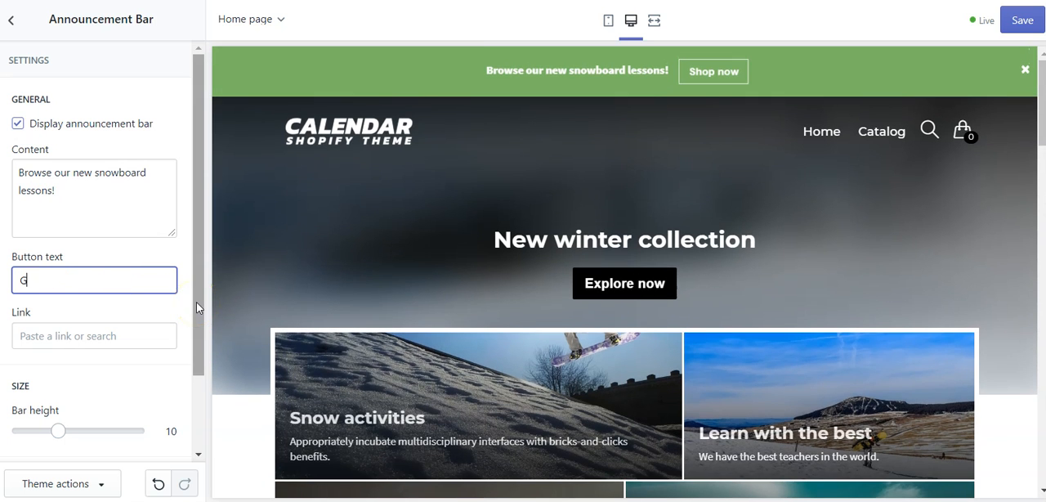
{"action": "type", "text": "Get started"}
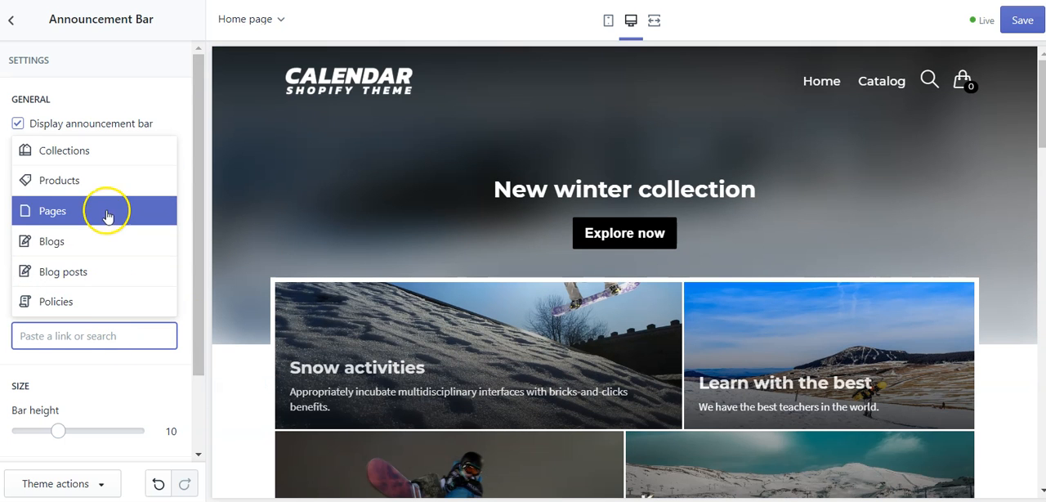
{"action": "left_click", "coordinate": [53, 209]}
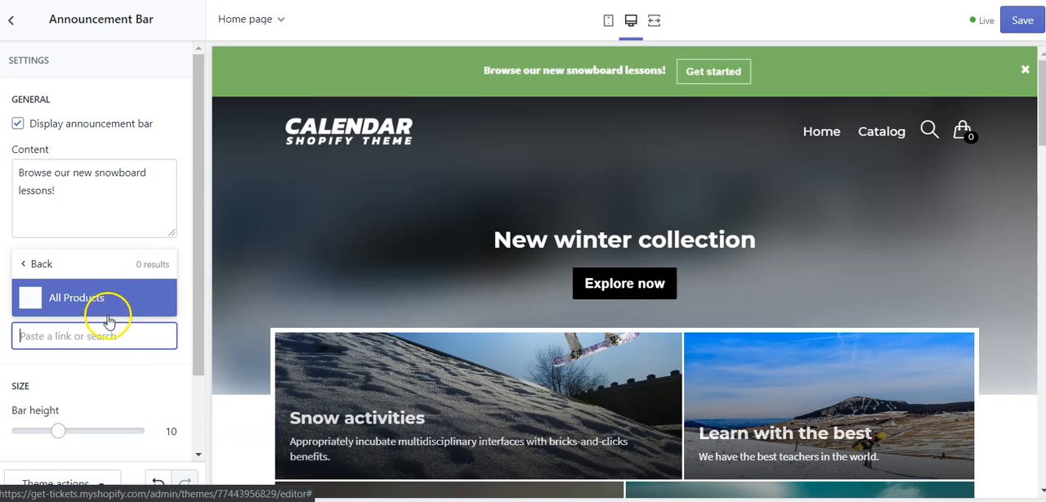
{"action": "mouse_move", "coordinate": [96, 317]}
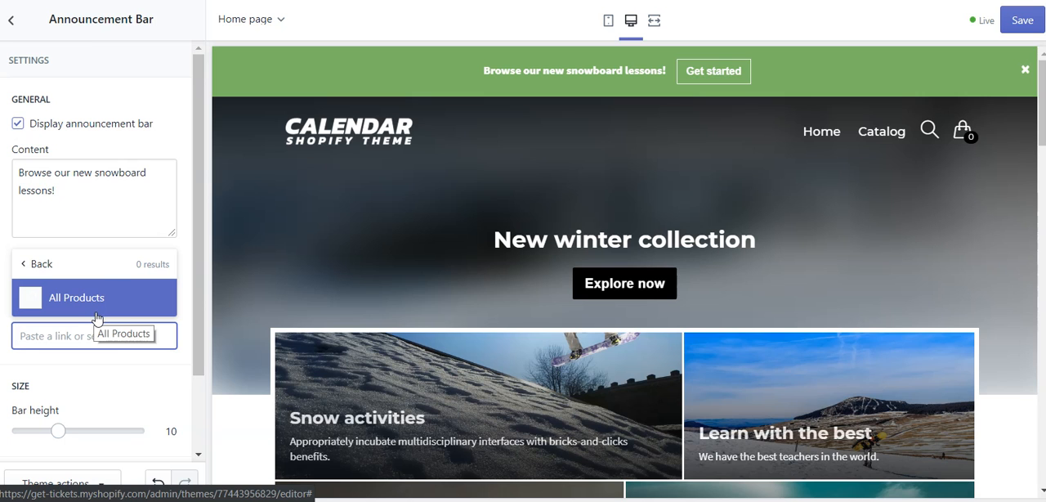
{"action": "left_click", "coordinate": [95, 298]}
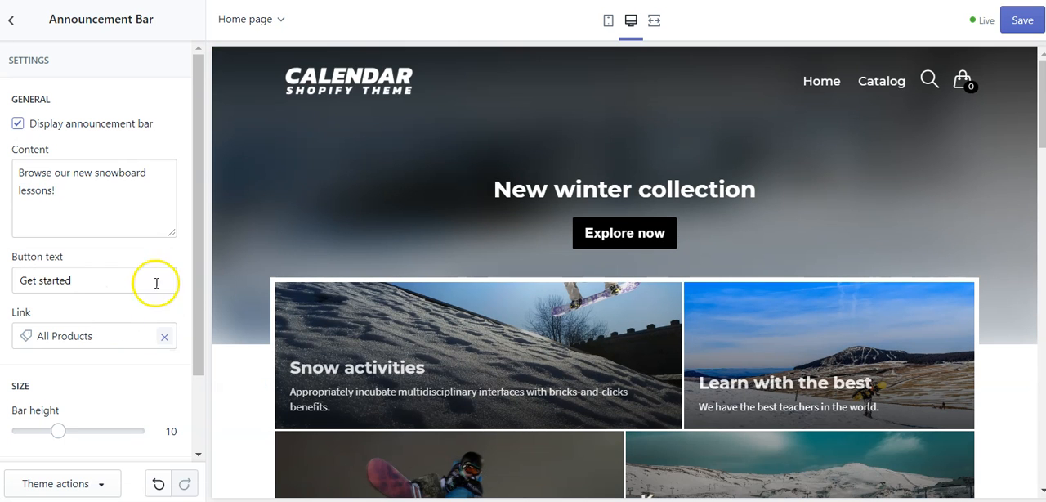
Step: Adjust the Bar height slider, raising it to 20 then settling on 5
{"action": "scroll", "scroll_direction": "down", "scroll_amount": 3}
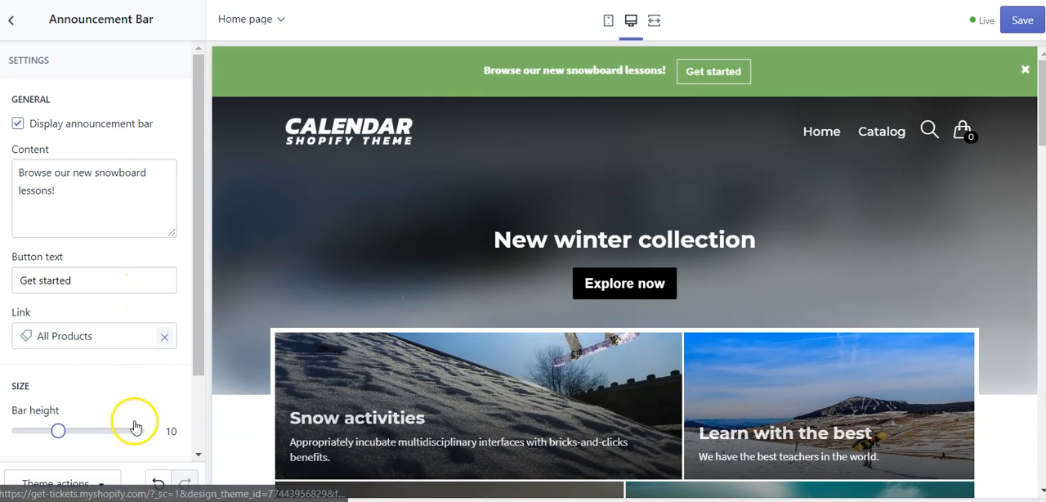
{"action": "left_click_drag", "start_coordinate": [59, 431], "coordinate": [138, 432]}
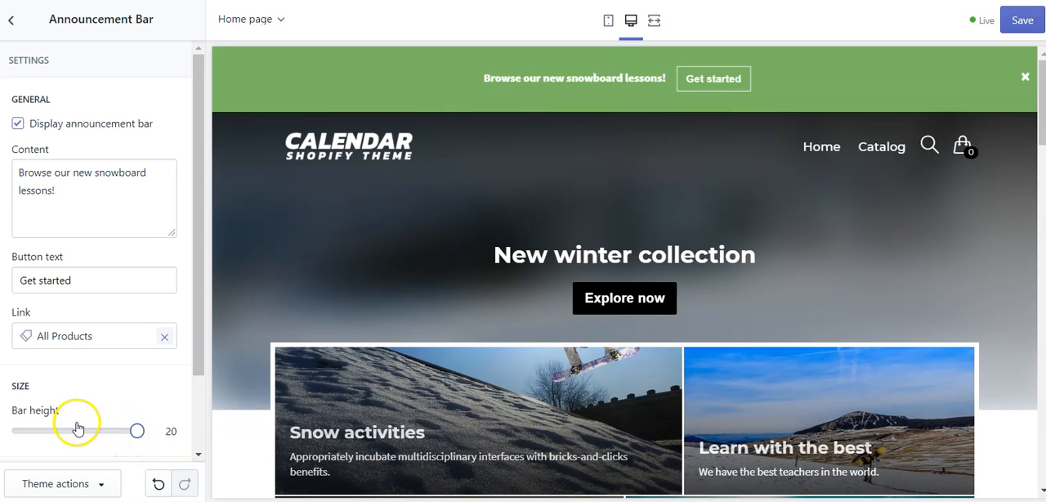
{"action": "left_click_drag", "start_coordinate": [138, 432], "coordinate": [17, 432]}
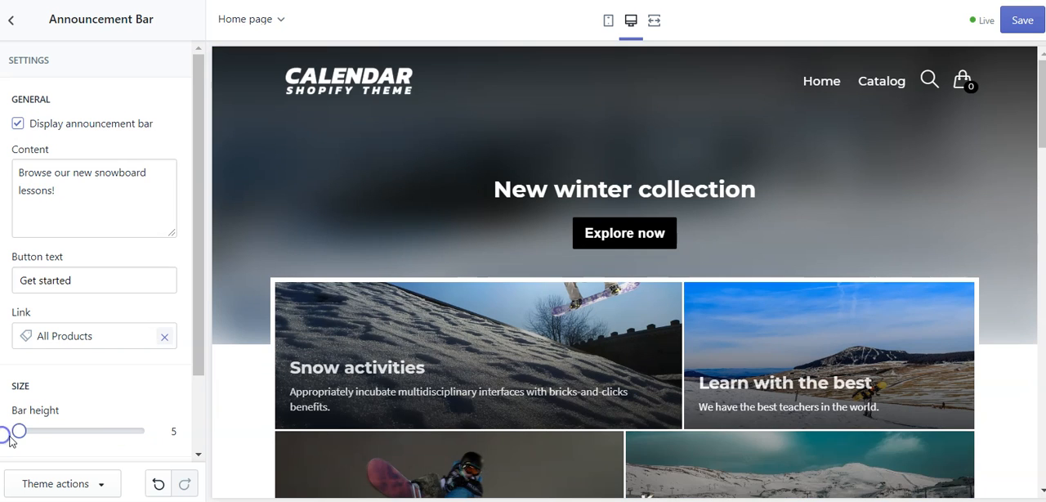
{"action": "mouse_move", "coordinate": [98, 366]}
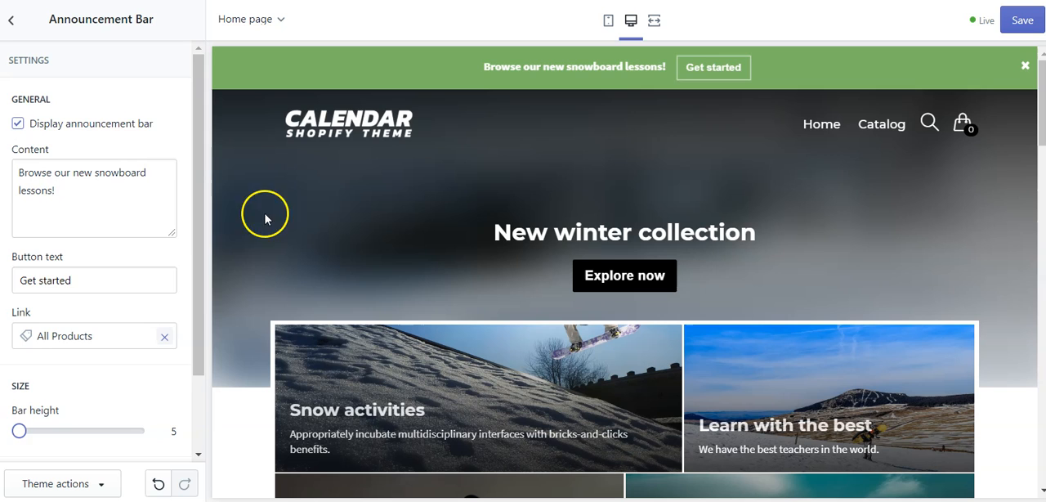
Step: In Theme settings Colors, darken the announcement bar's text and button color against a white background
{"action": "scroll", "scroll_direction": "down", "scroll_amount": 3}
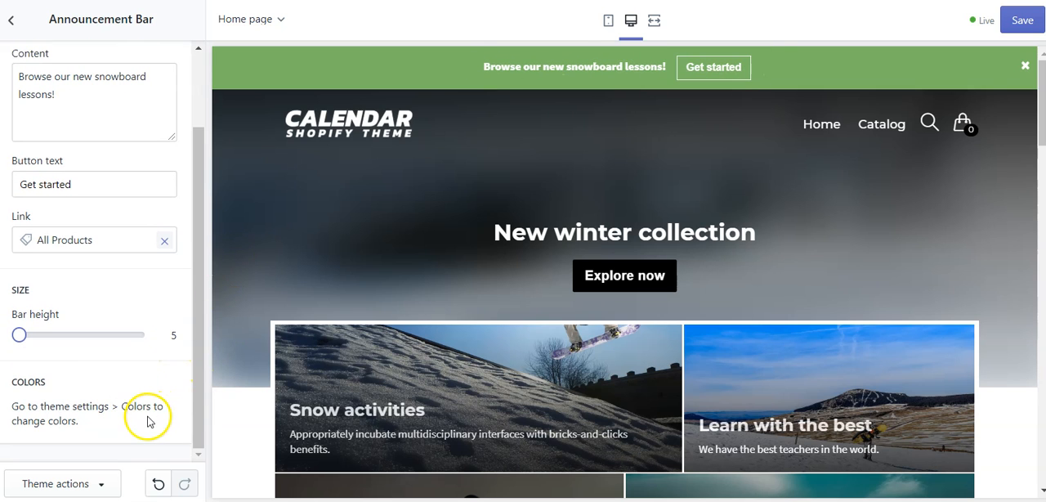
{"action": "left_click", "coordinate": [11, 20]}
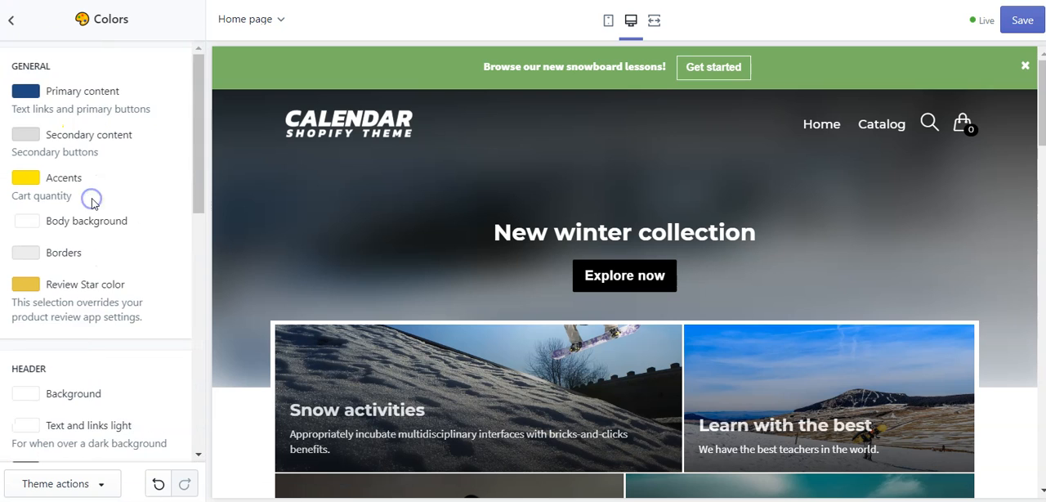
{"action": "scroll", "scroll_direction": "down", "scroll_amount": 3}
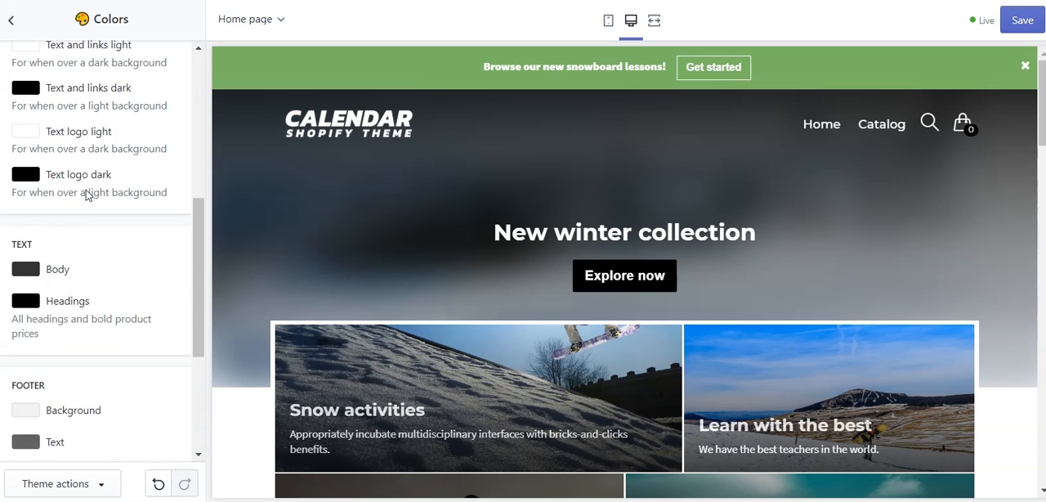
{"action": "scroll", "scroll_direction": "down", "scroll_amount": 3}
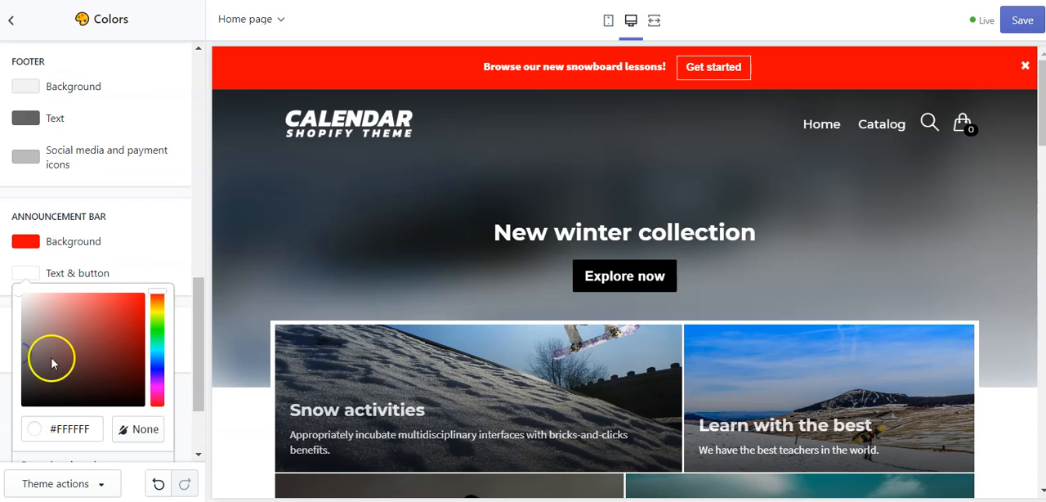
{"action": "left_click_drag", "start_coordinate": [52, 358], "coordinate": [46, 298]}
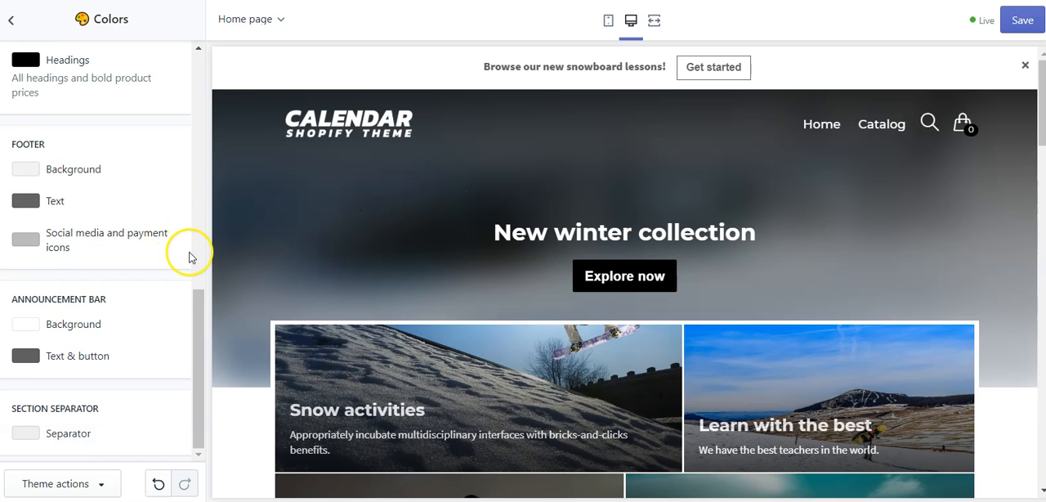
{"action": "mouse_move", "coordinate": [713, 67]}
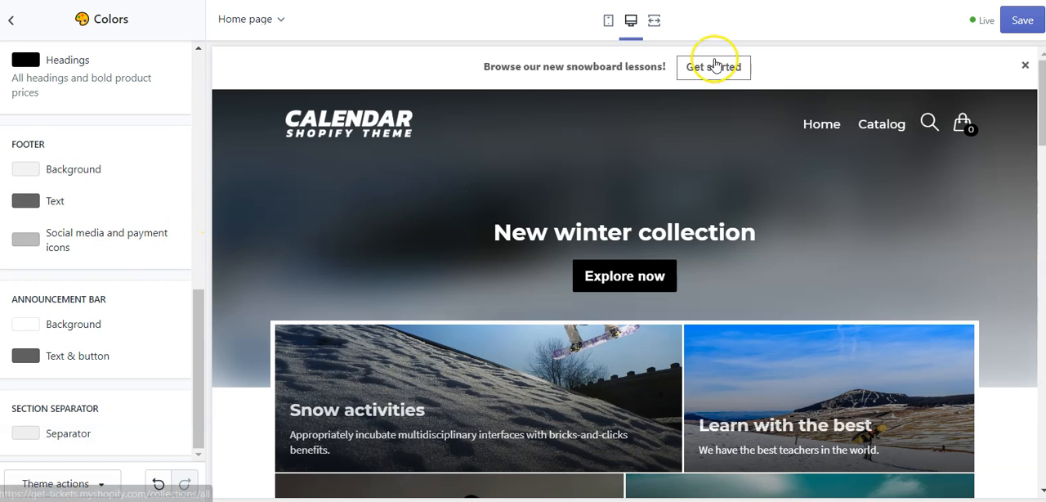
{"action": "scroll", "scroll_direction": "up", "scroll_amount": 3}
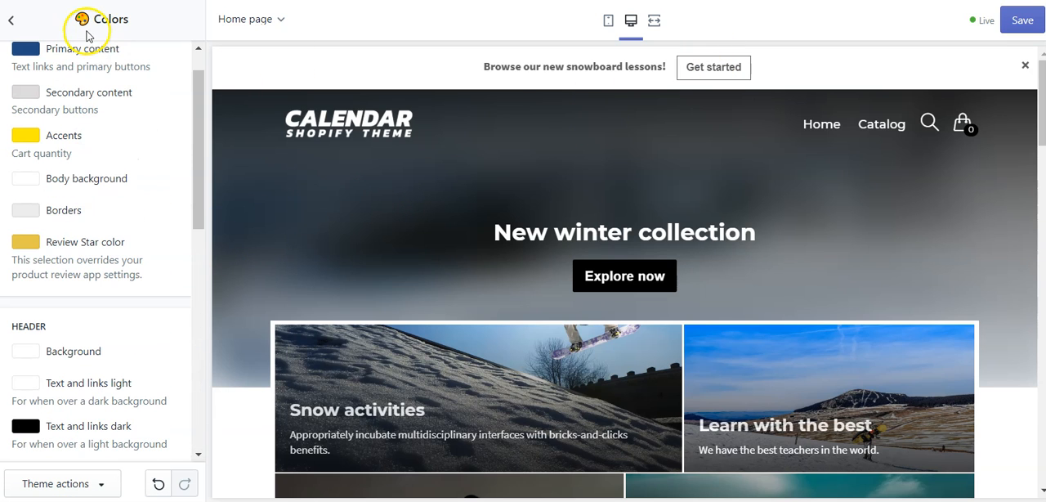